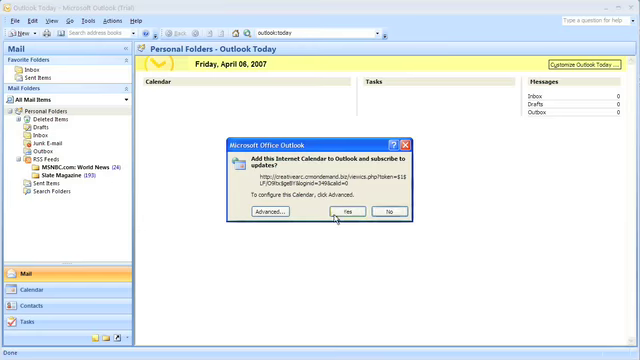
Step: Confirm Yes to add the CRM web calendar as an Internet Calendar and subscribe
left_click(343, 211)
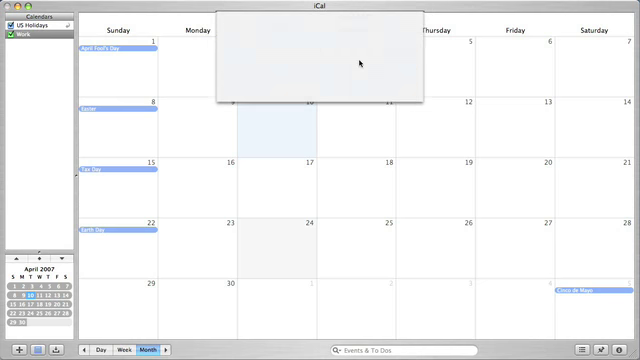
Step: Open the Shared Lead Tasks calendar and subscribe to its feed in iCal
left_click(355, 70)
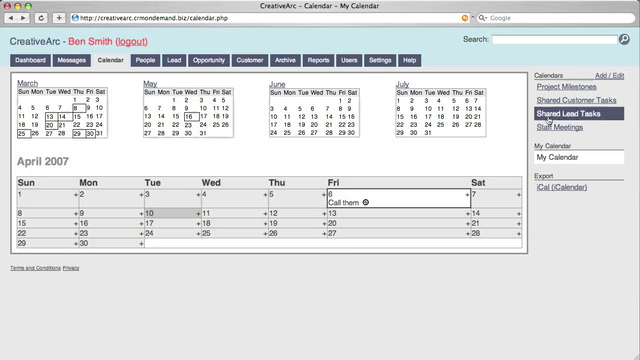
left_click(575, 99)
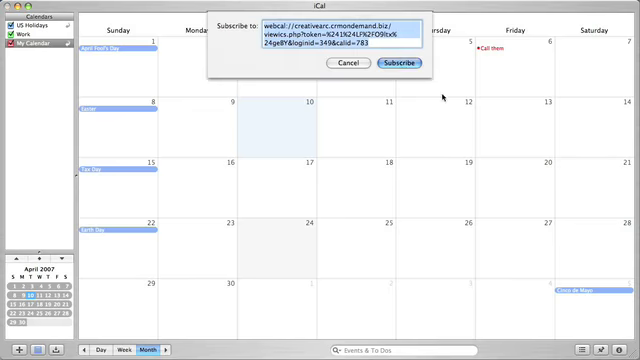
left_click(396, 63)
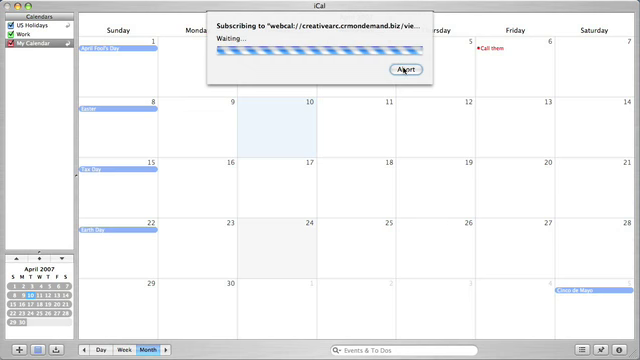